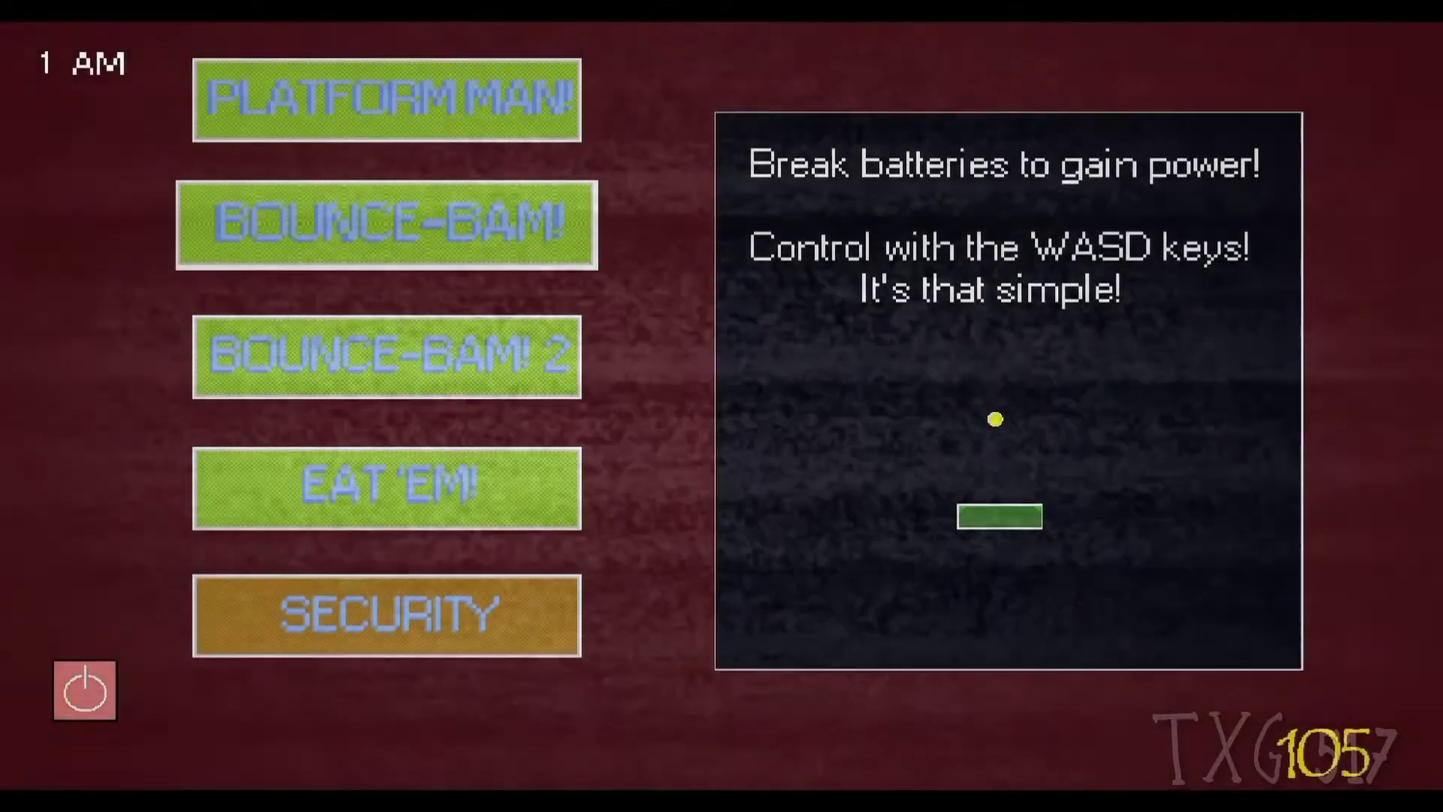
Step: Start the Platform Man minigame and collect batteries until power reaches 127 at 2 AM
click(388, 613)
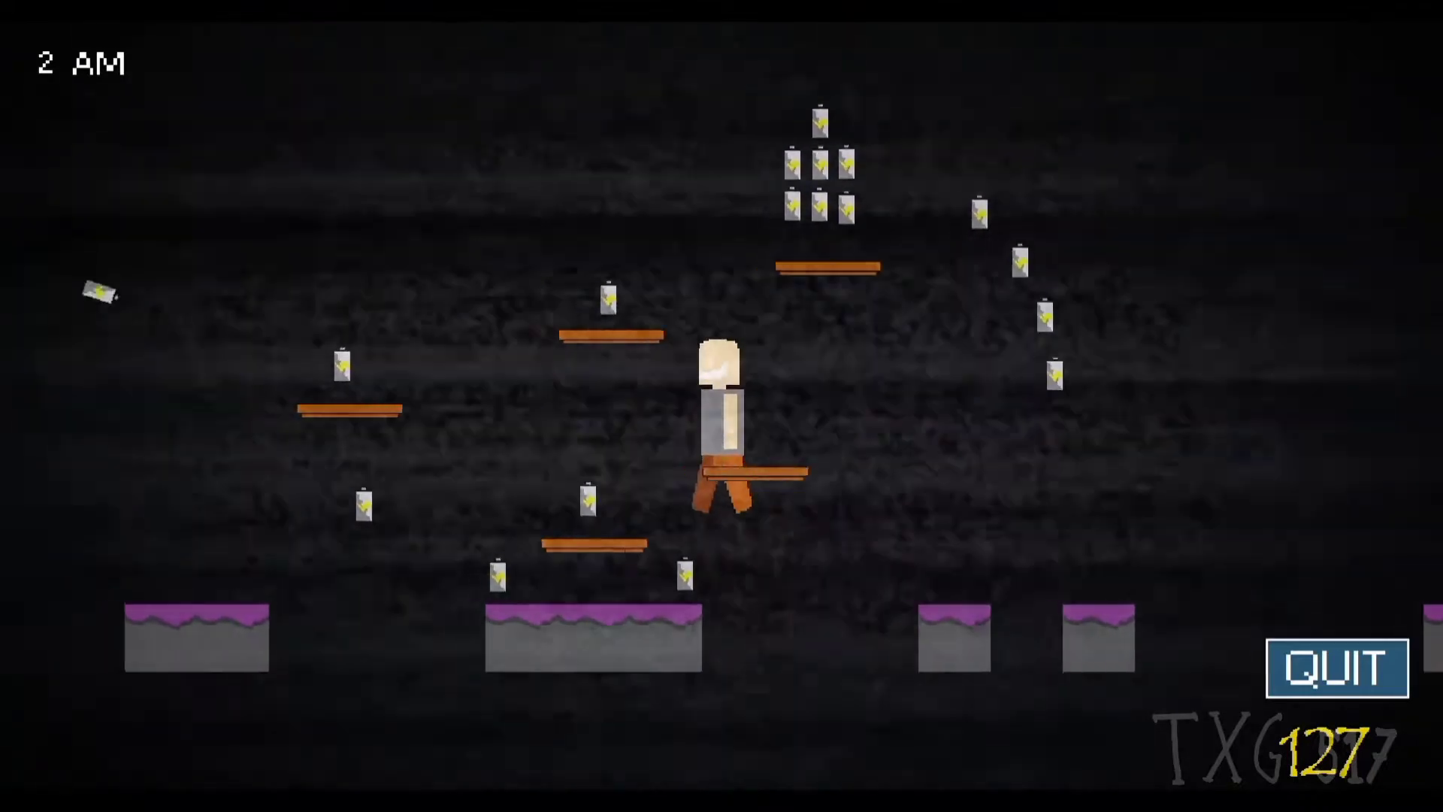
Step: Leave Platform Man and bring up the security scanner at 2 AM with power at 238
key(Right)
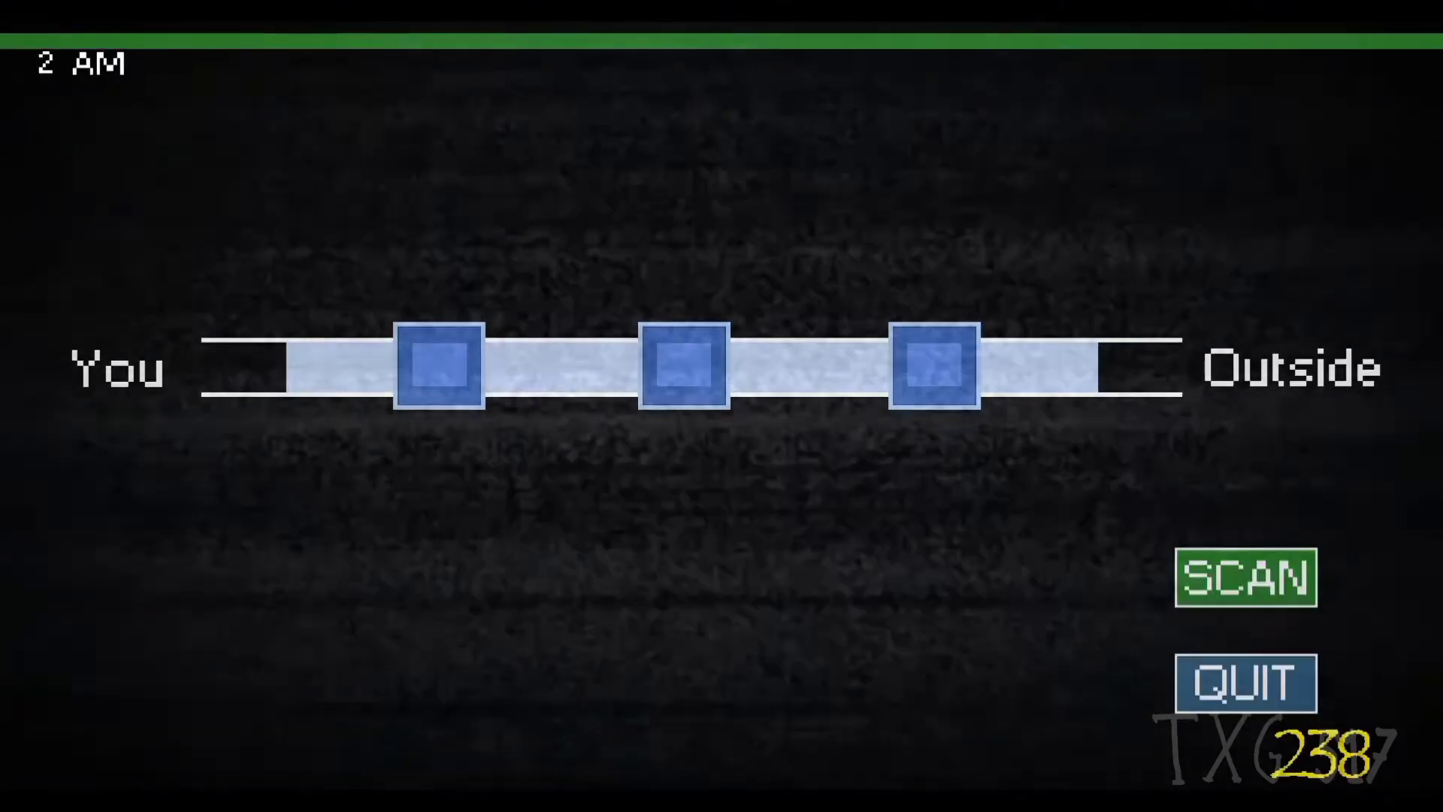
Step: Run the intruder scan, then start Bounce-Bam and break batteries with the paddle toward 4 AM
click(1244, 577)
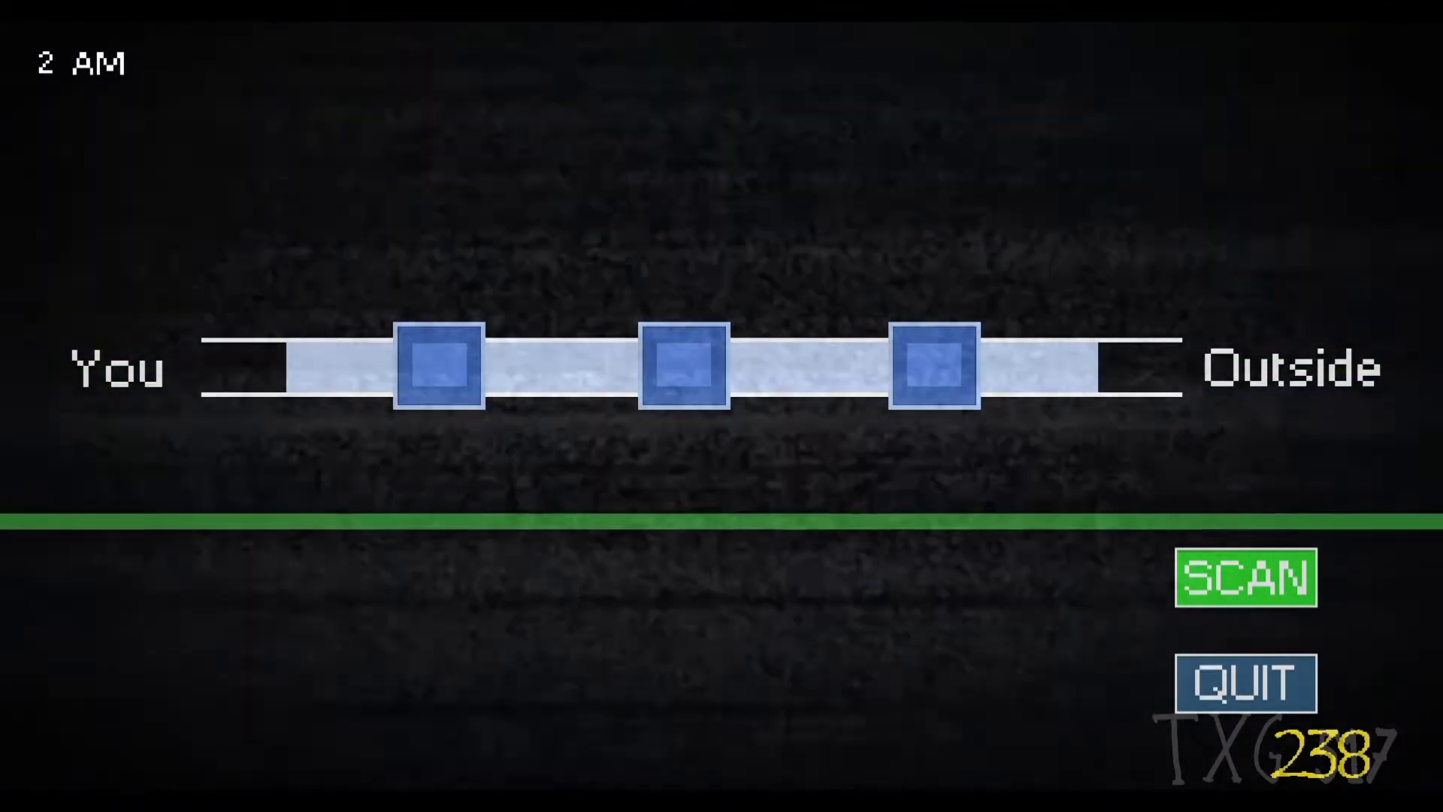
click(1244, 577)
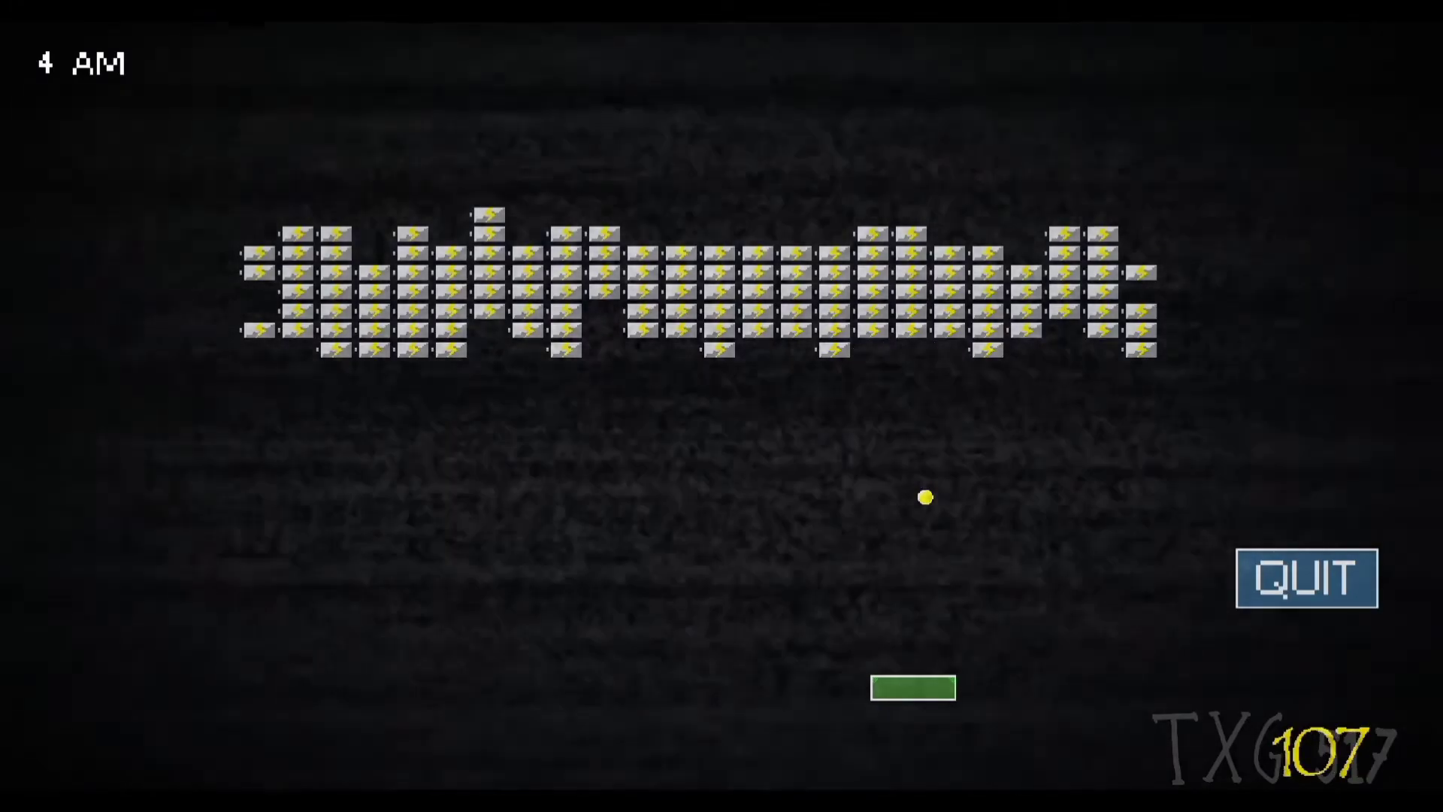
Step: Quit Bounce-Bam back to the minigame menu at 4 AM with power at 100
click(1306, 579)
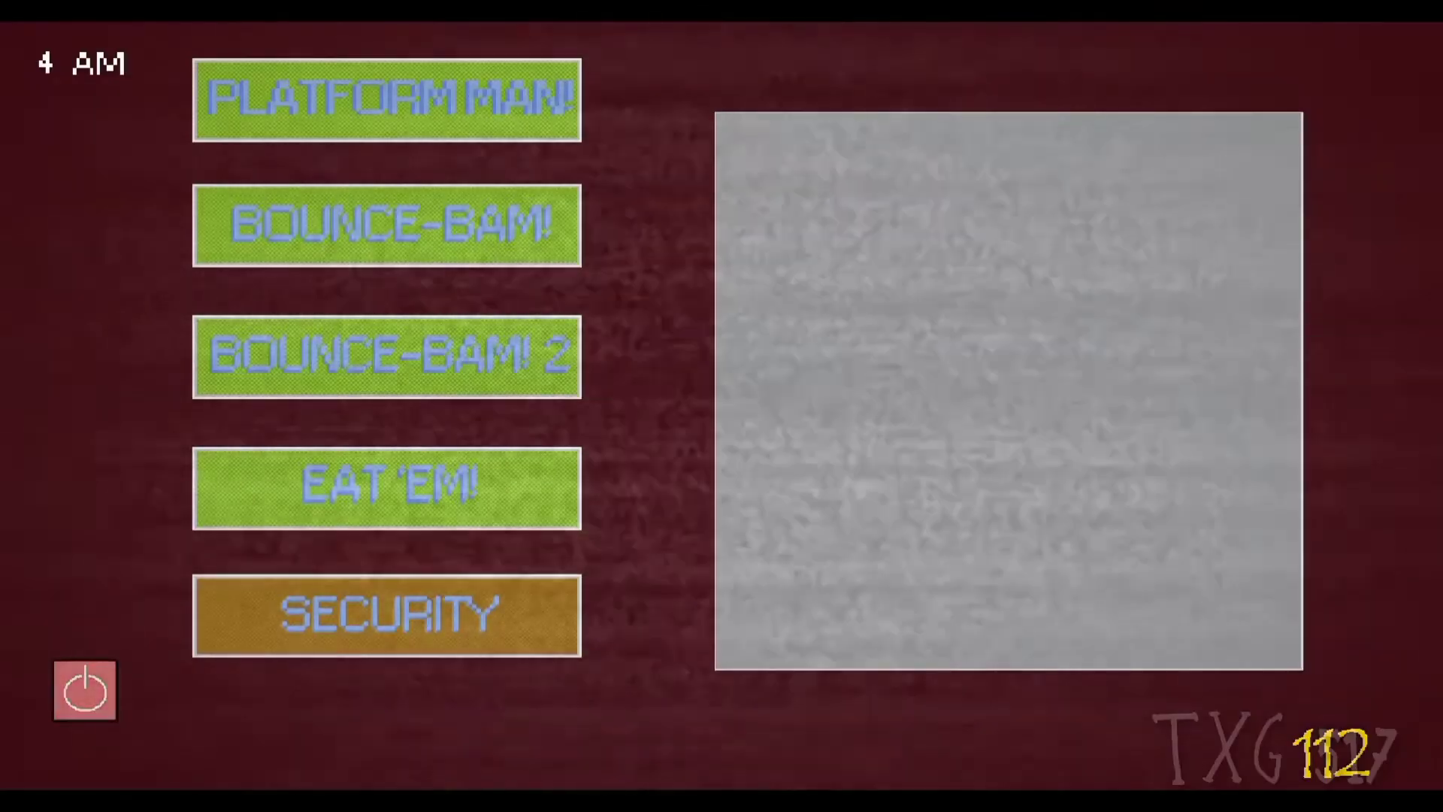
click(386, 613)
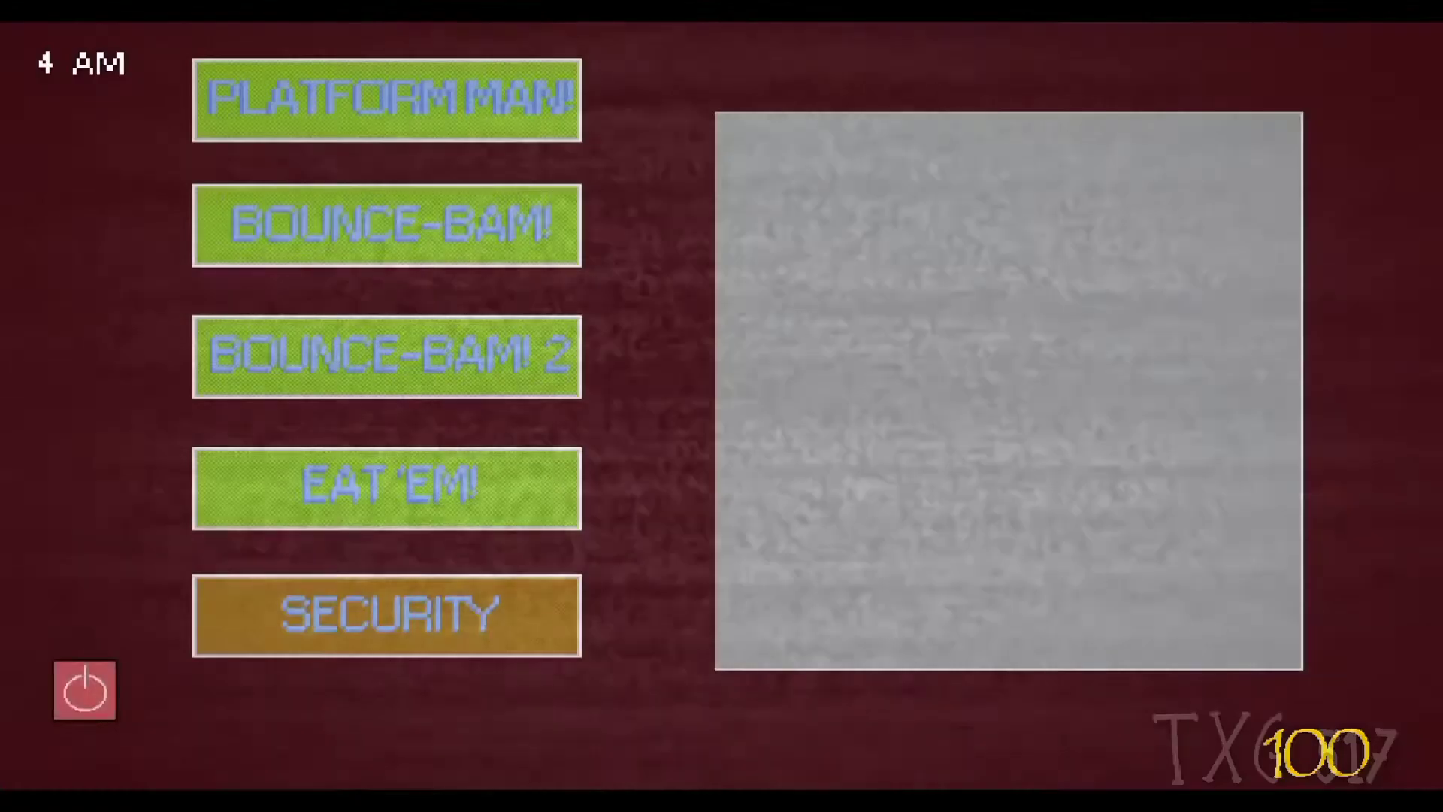
Step: After power hits zero at 5 AM, reboot the system to the booting-up progress screen
click(386, 99)
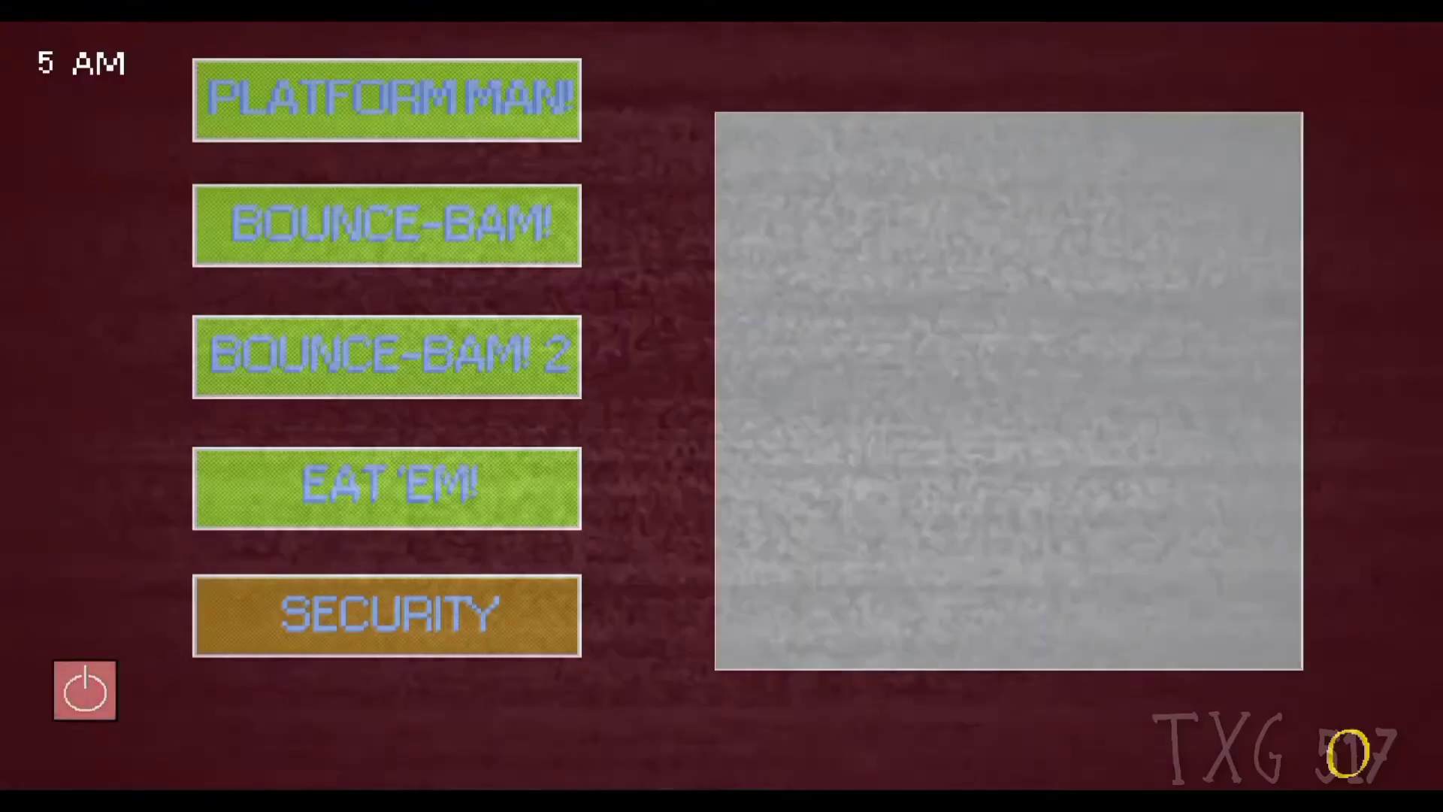
click(388, 614)
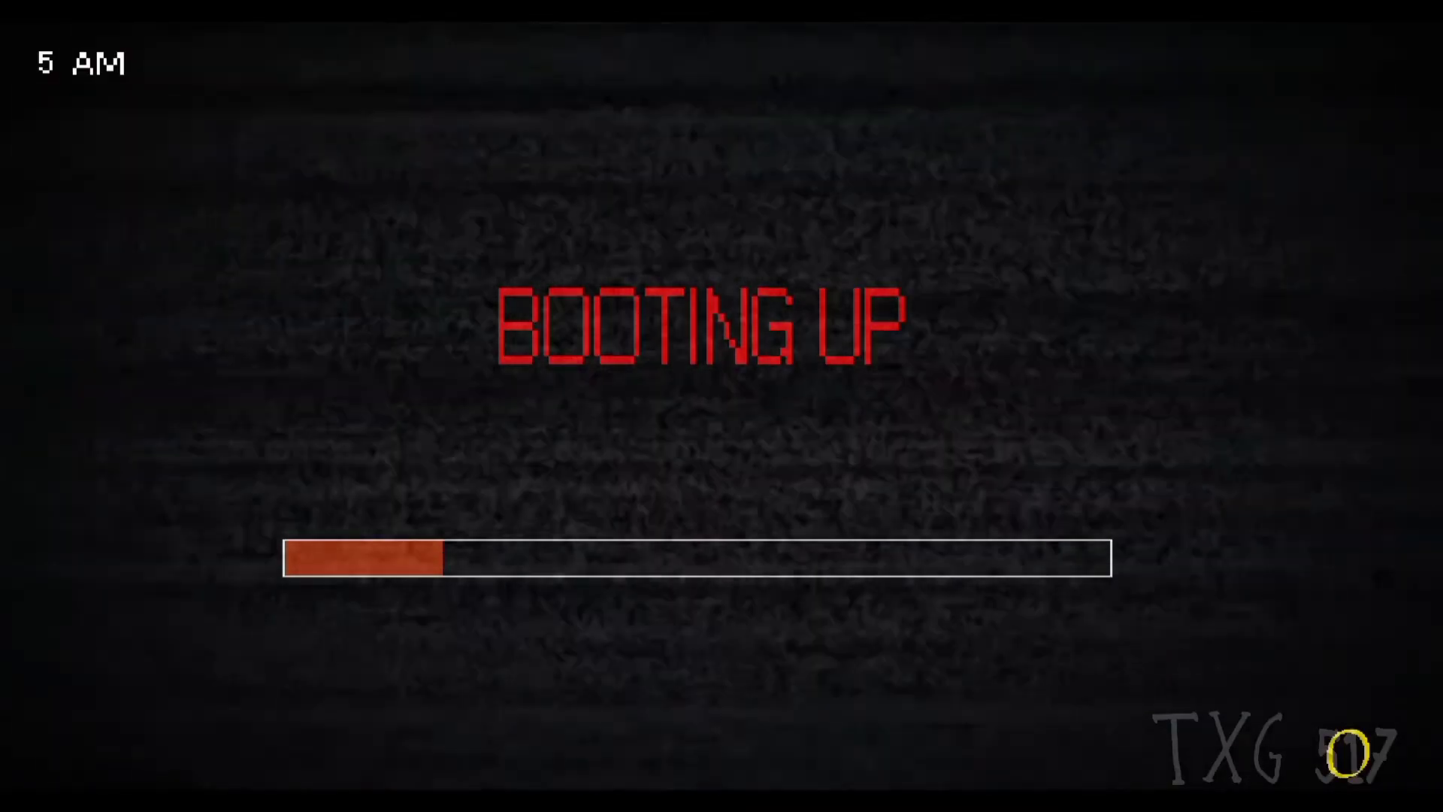